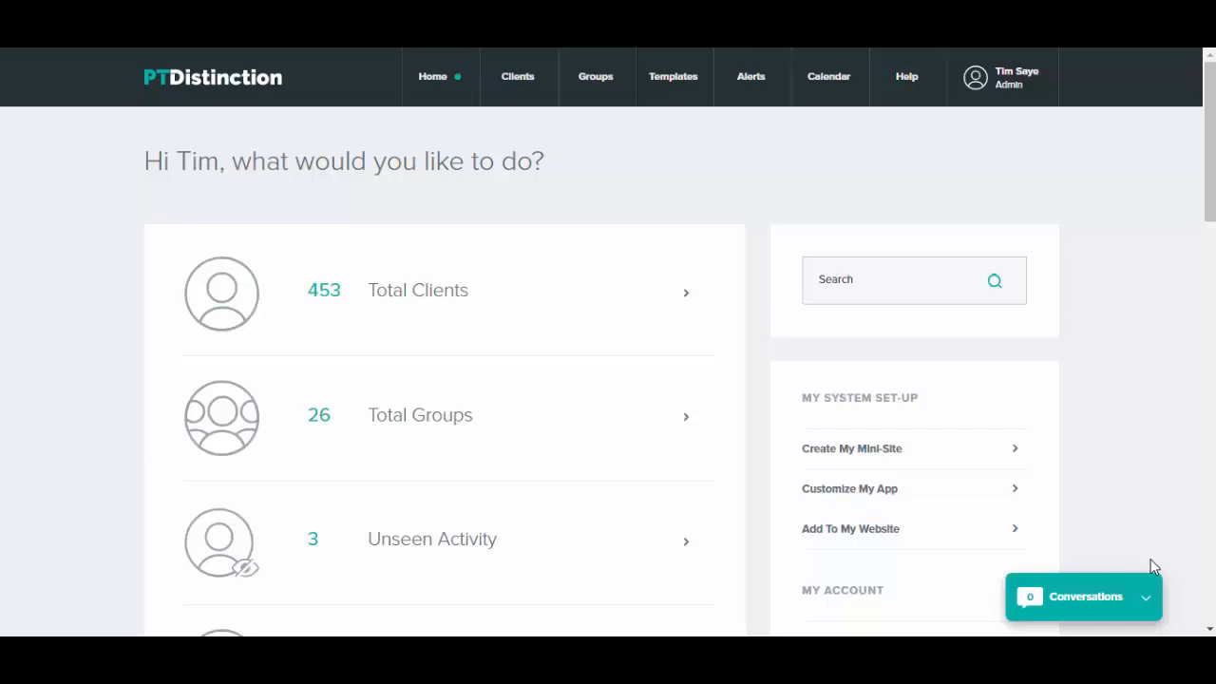
mouse_move(1157, 465)
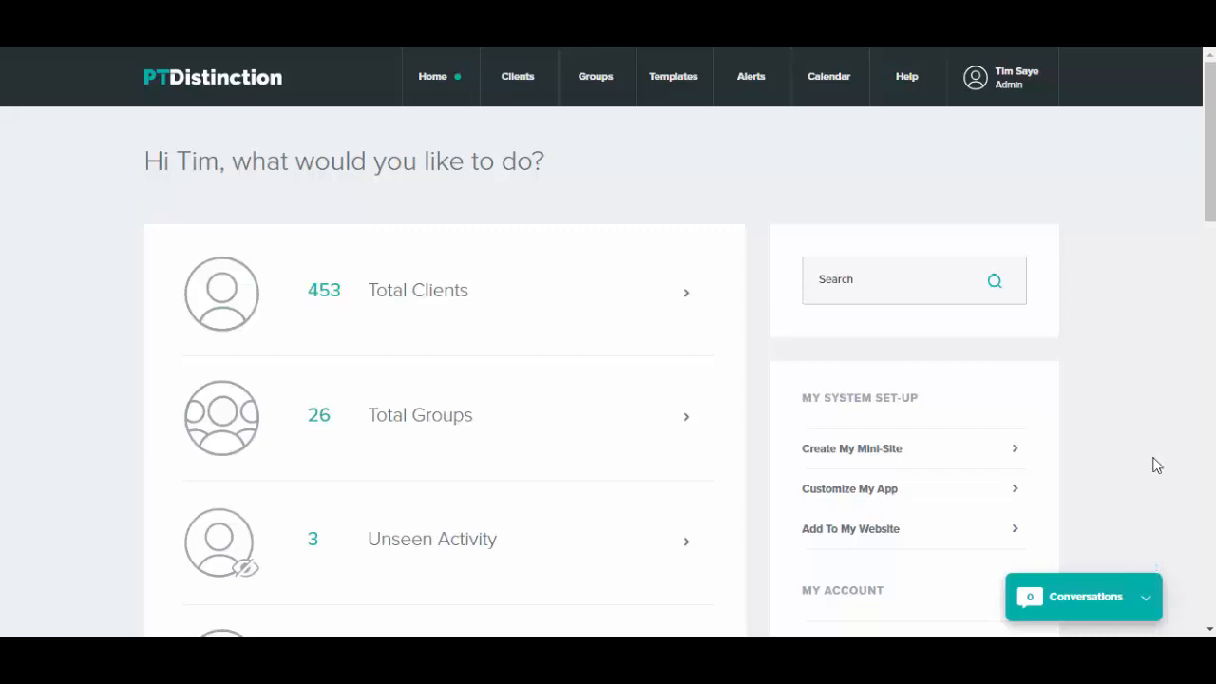
mouse_move(596, 76)
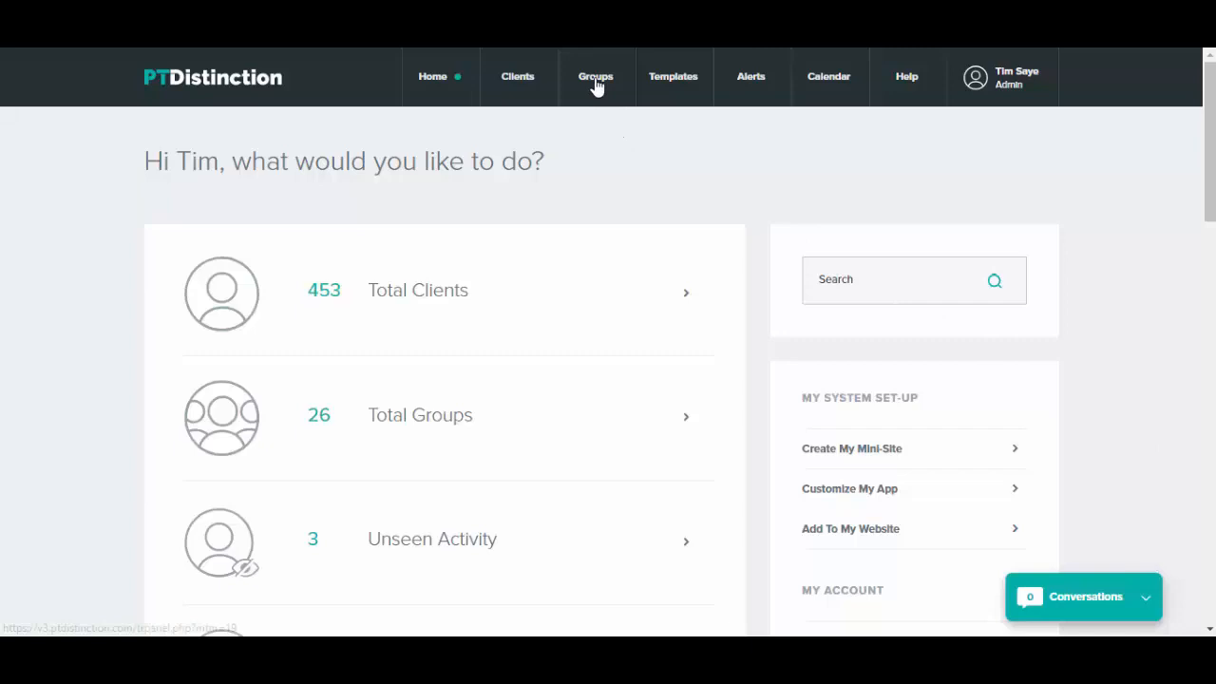
Add a new group named 'Video Group' from the Groups menu
left_click(595, 76)
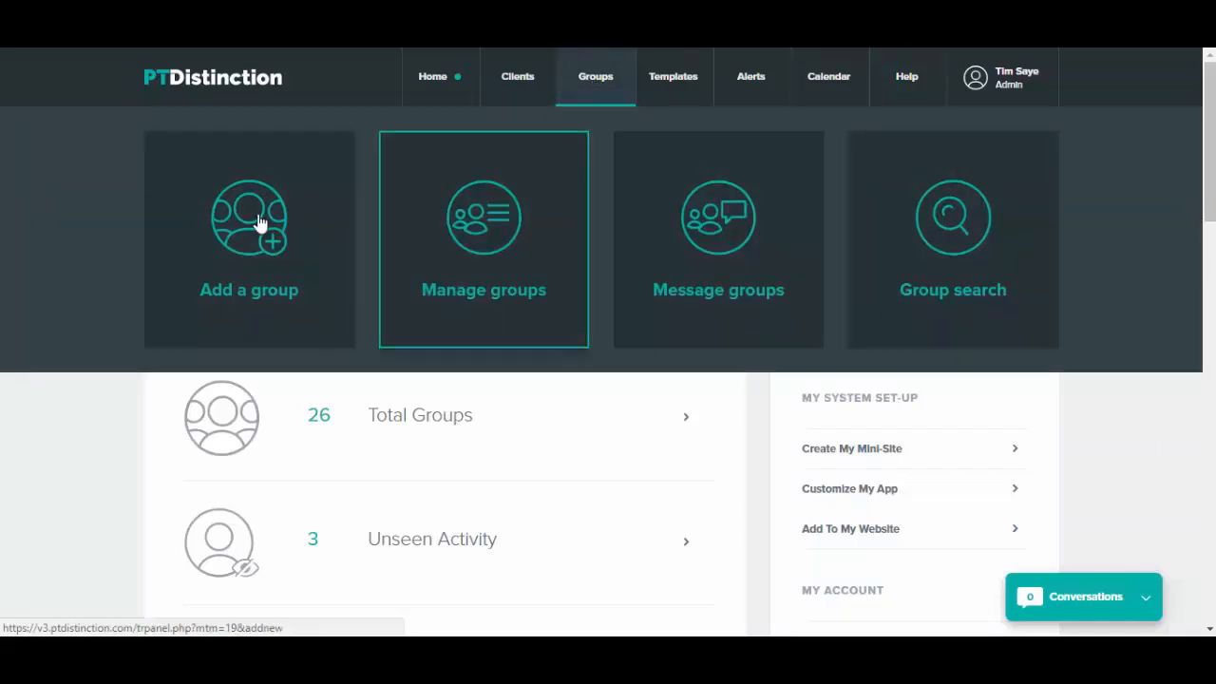
left_click(432, 76)
type("Video Group")
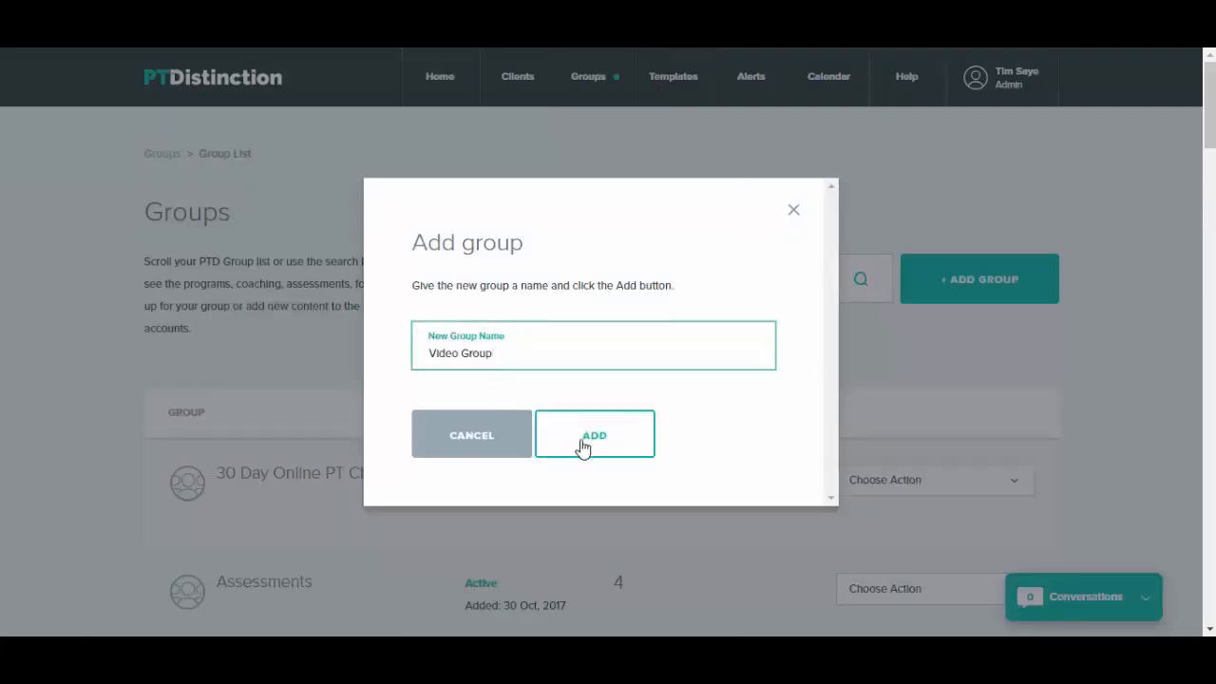
left_click(594, 434)
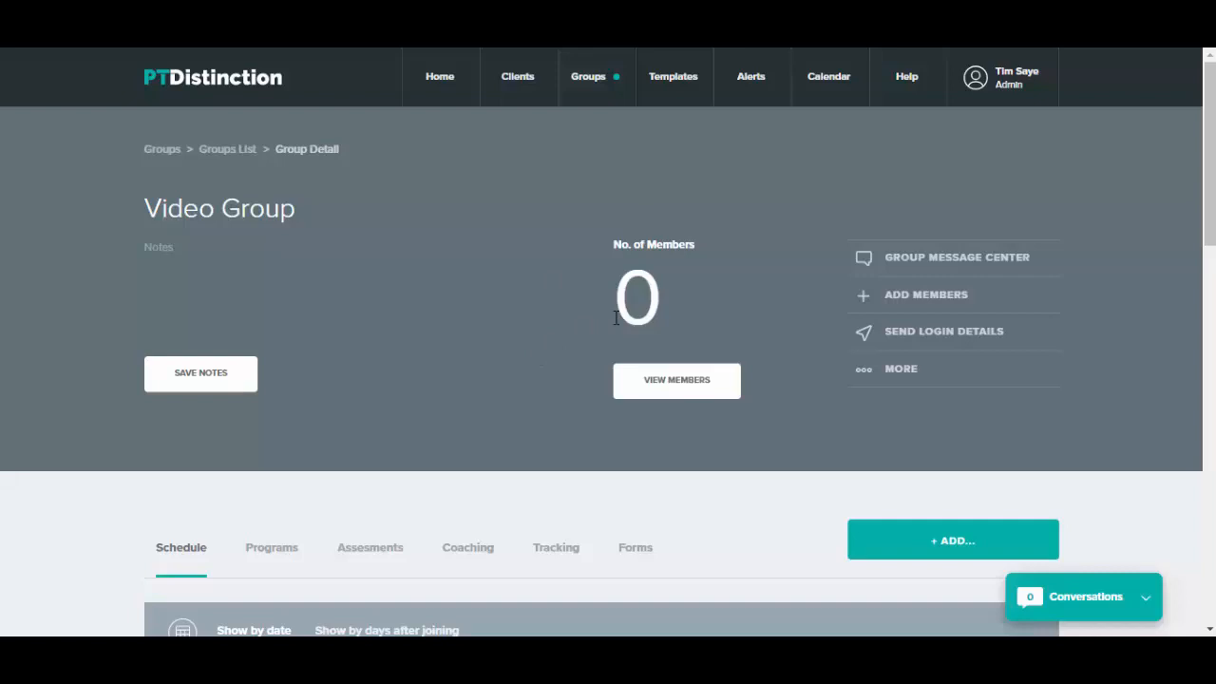
mouse_move(182, 378)
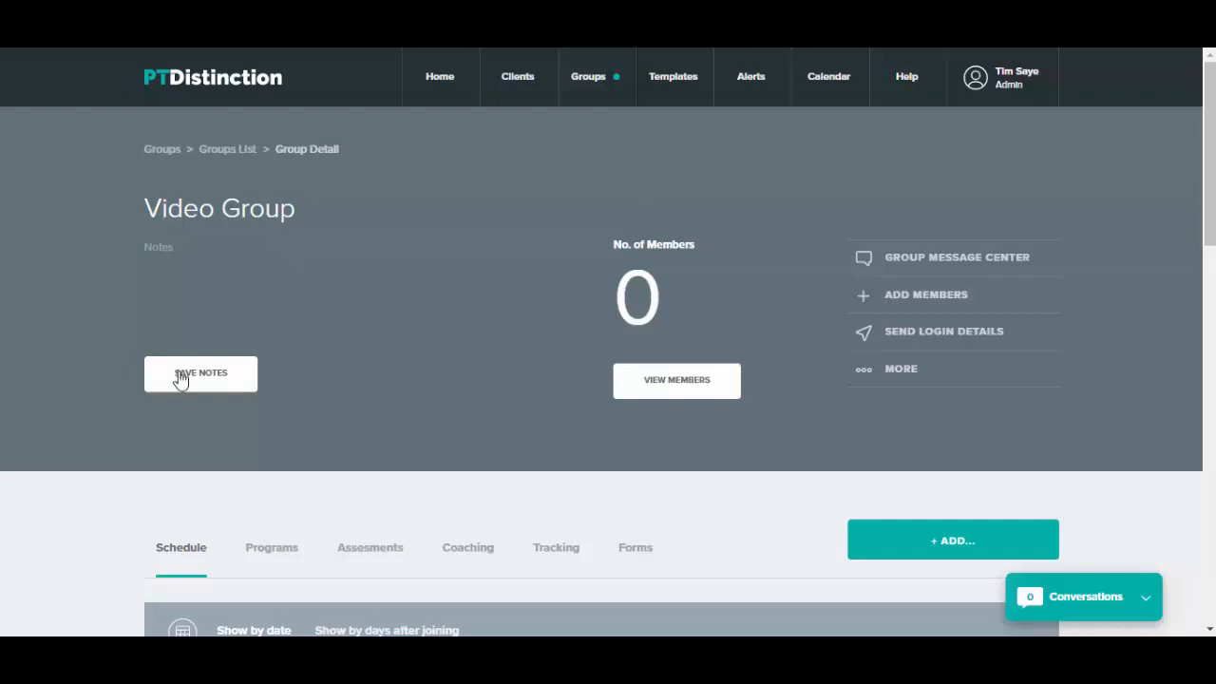
mouse_move(1015, 266)
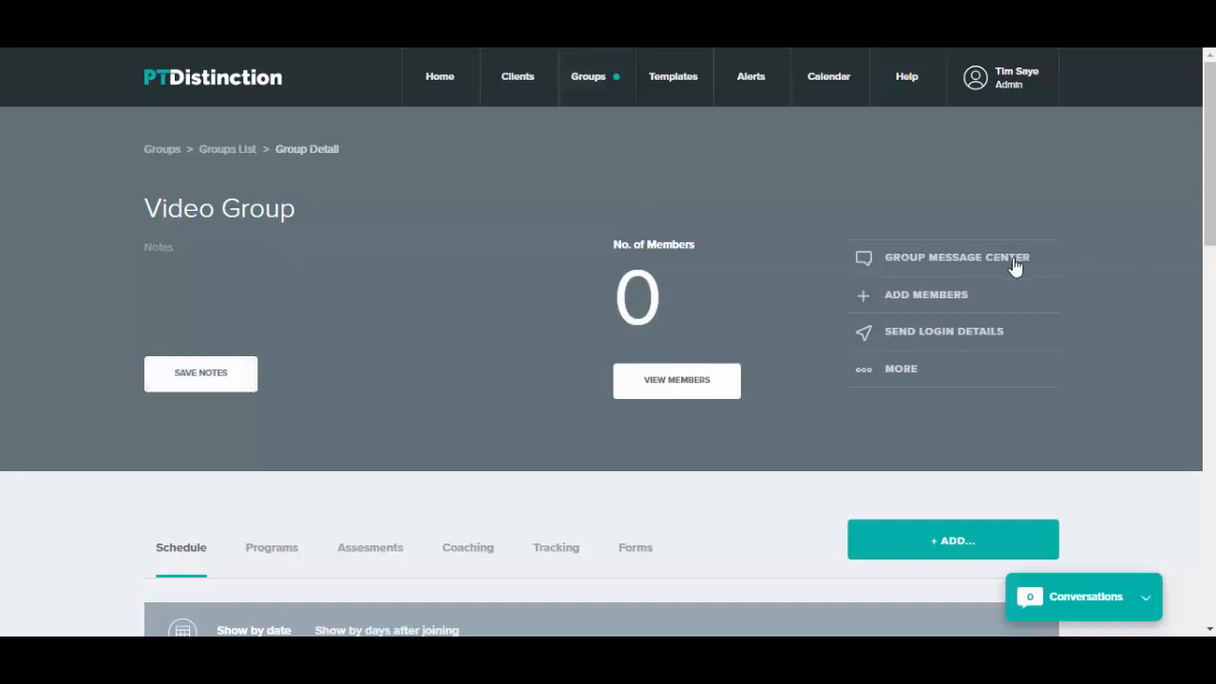
mouse_move(955, 294)
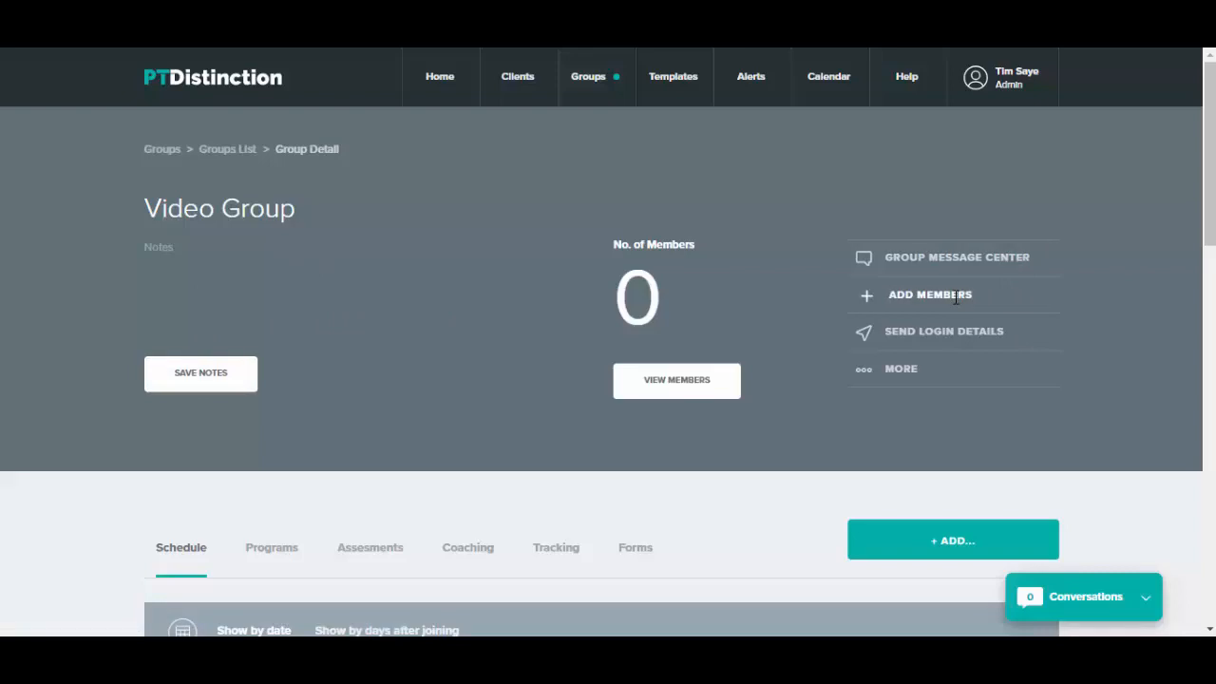
mouse_move(929, 372)
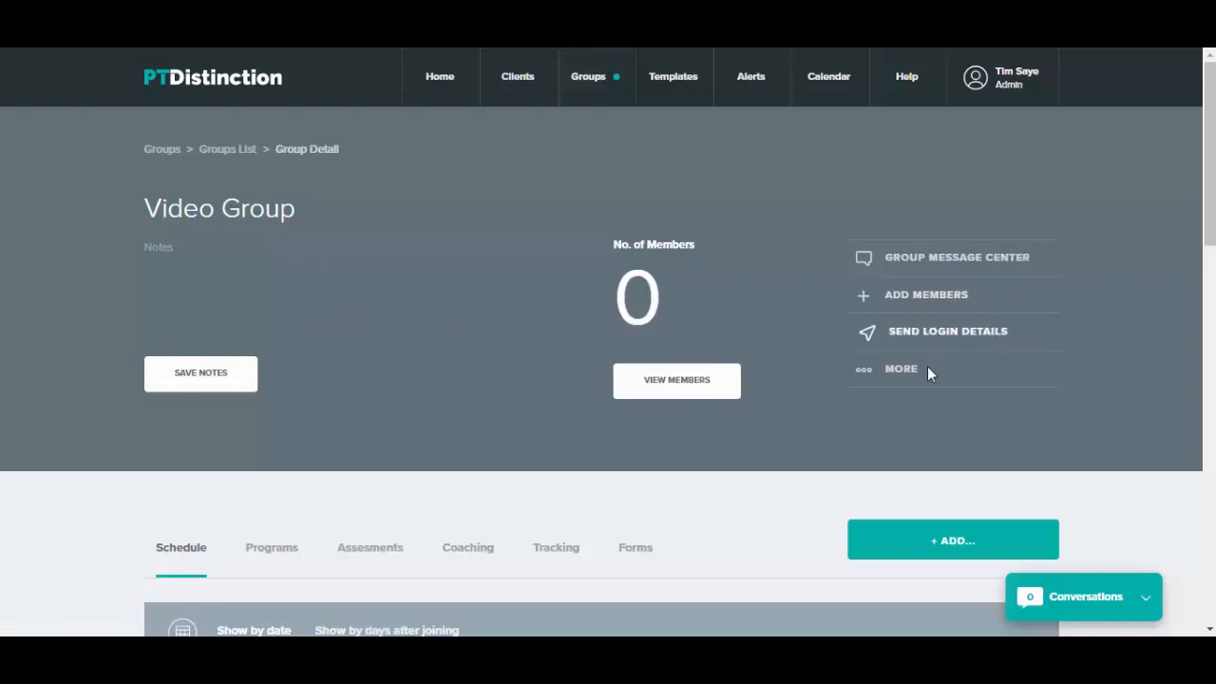
scroll("down", 3)
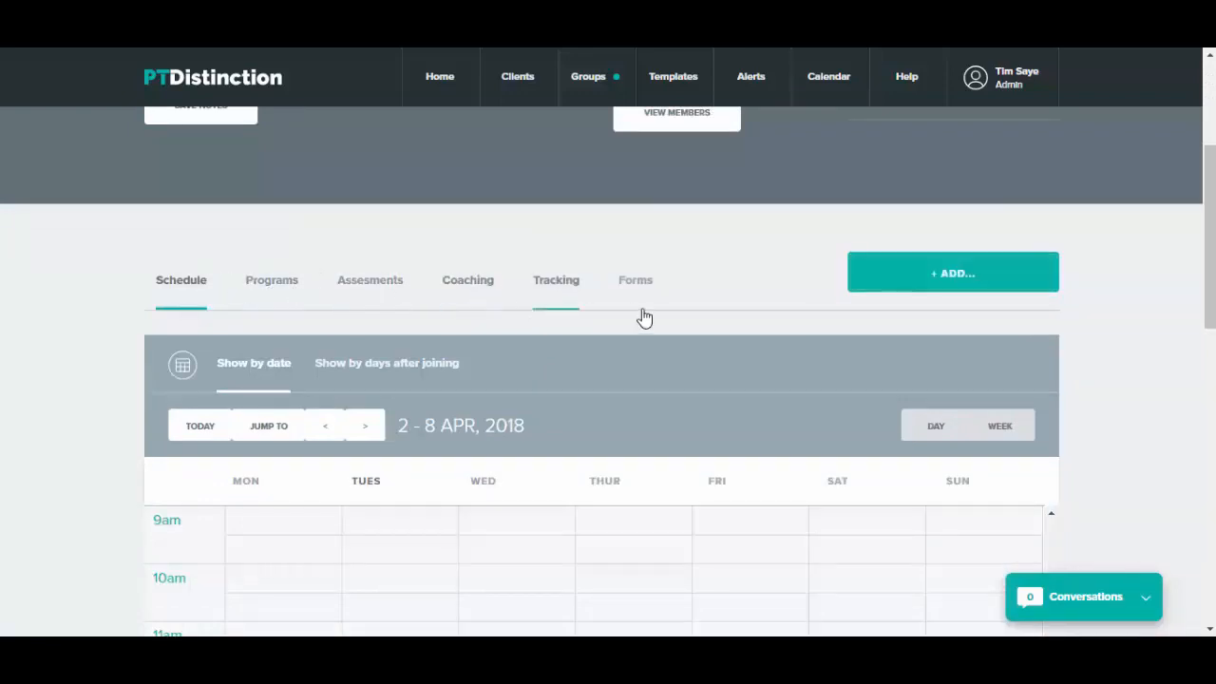
scroll("up", 3)
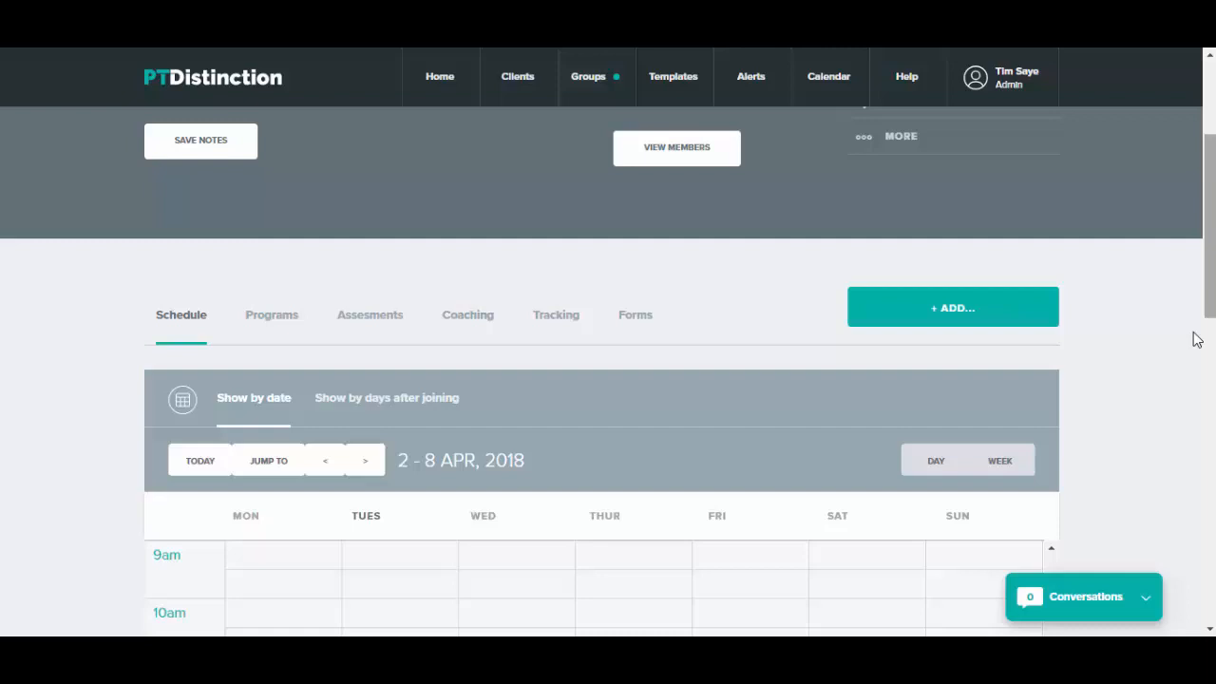
scroll("up", 3)
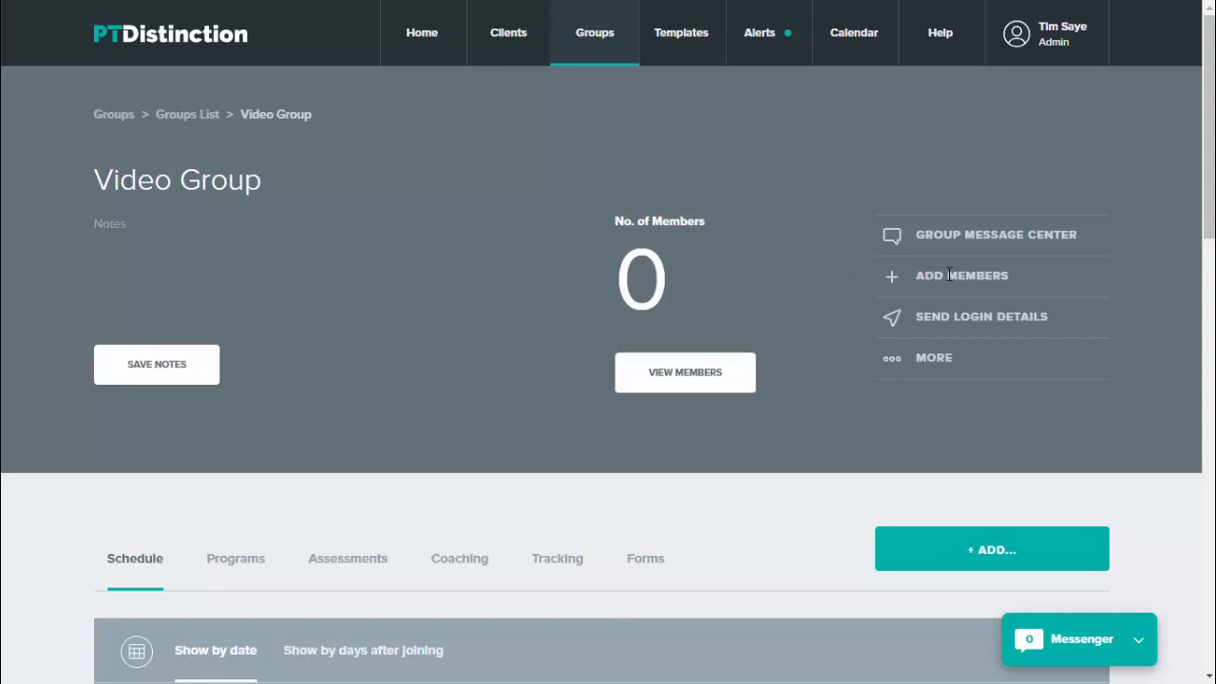
Add All Clients as members of Video Group, bringing it to 485 members
left_click(961, 276)
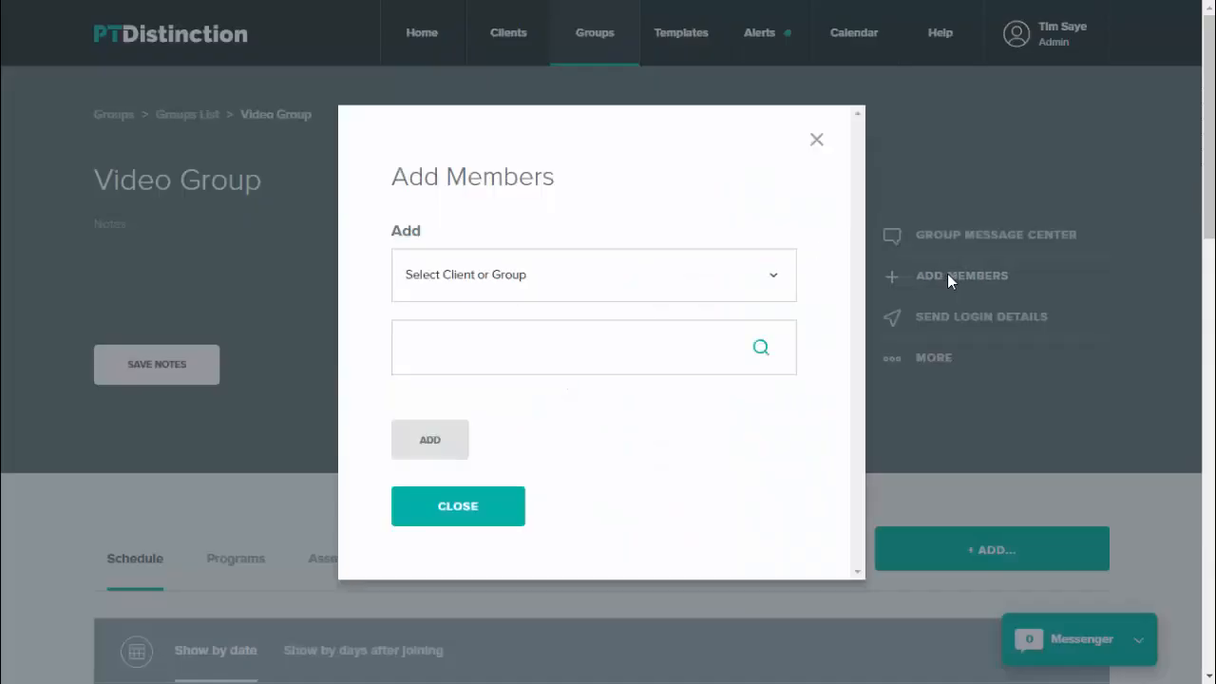
left_click(592, 274)
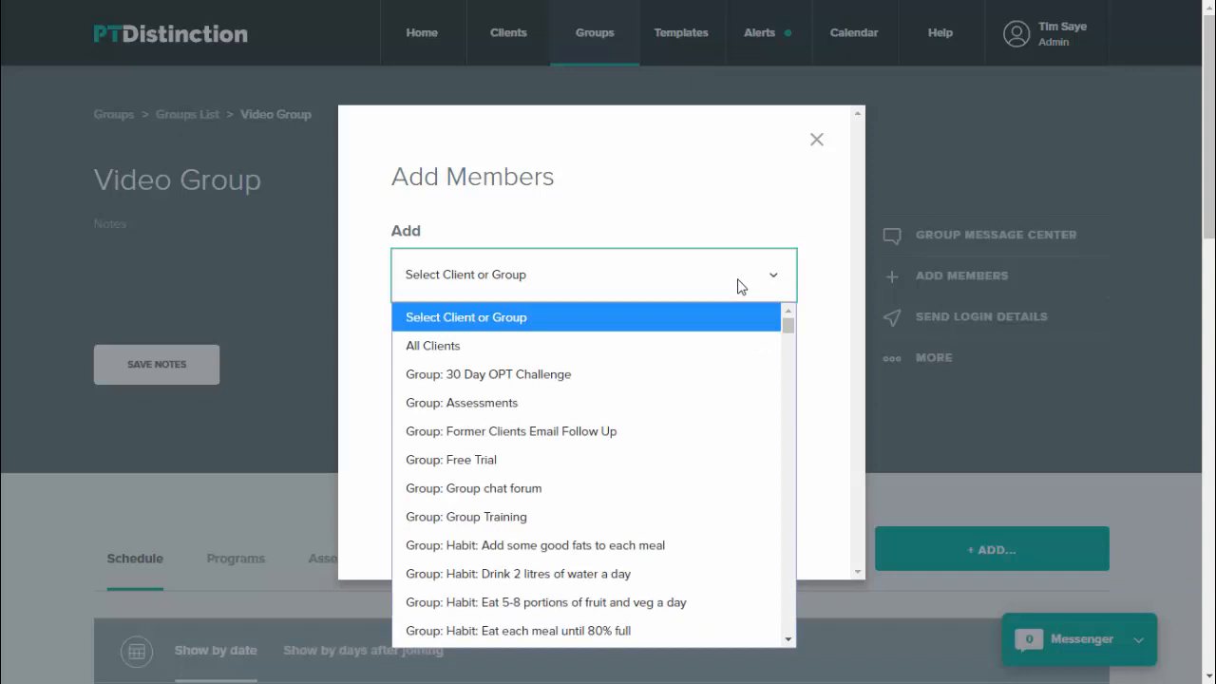
mouse_move(634, 282)
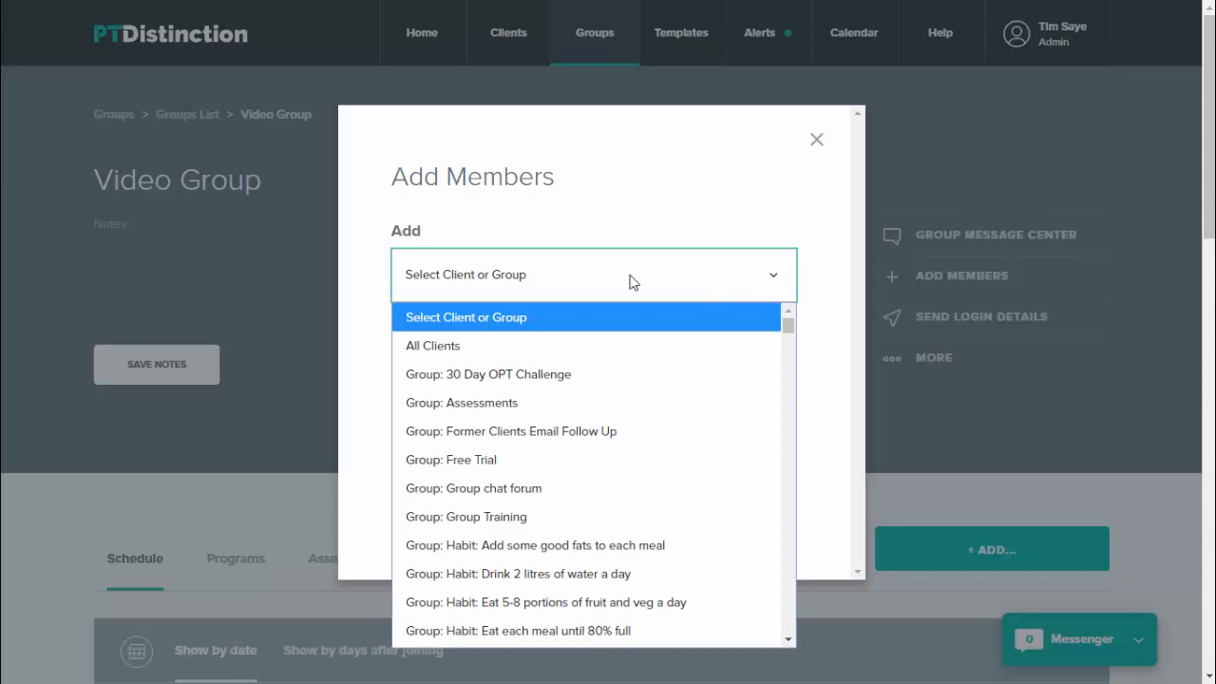
mouse_move(622, 401)
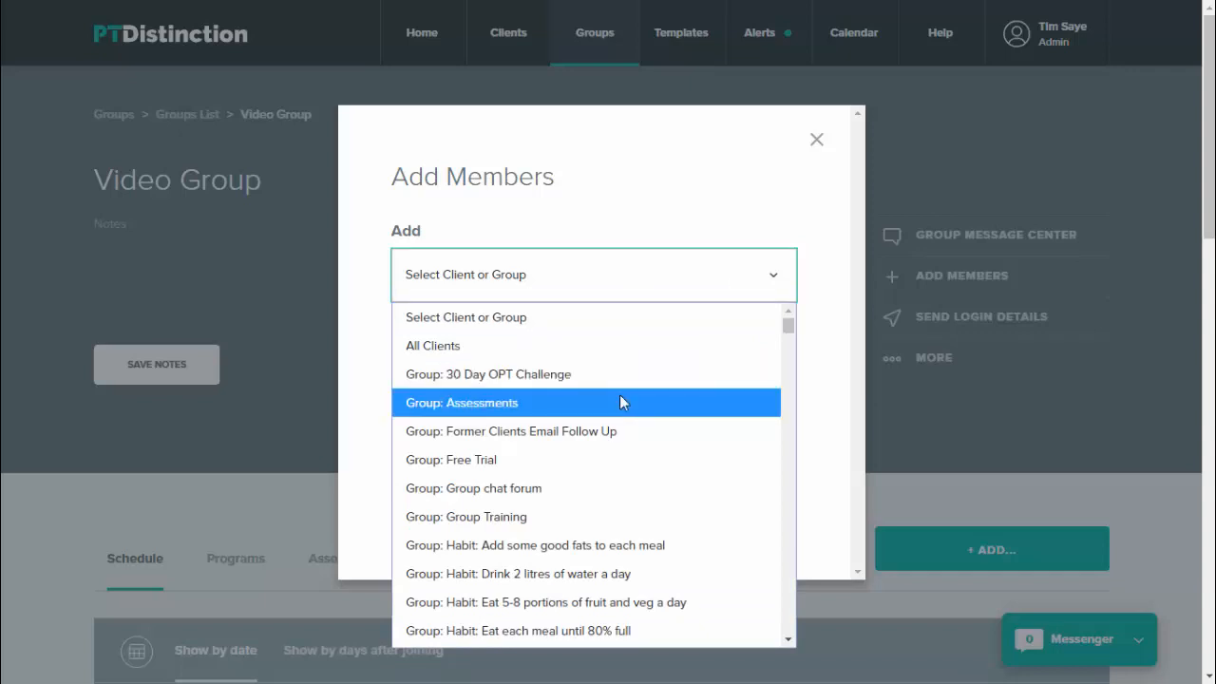
left_click(432, 345)
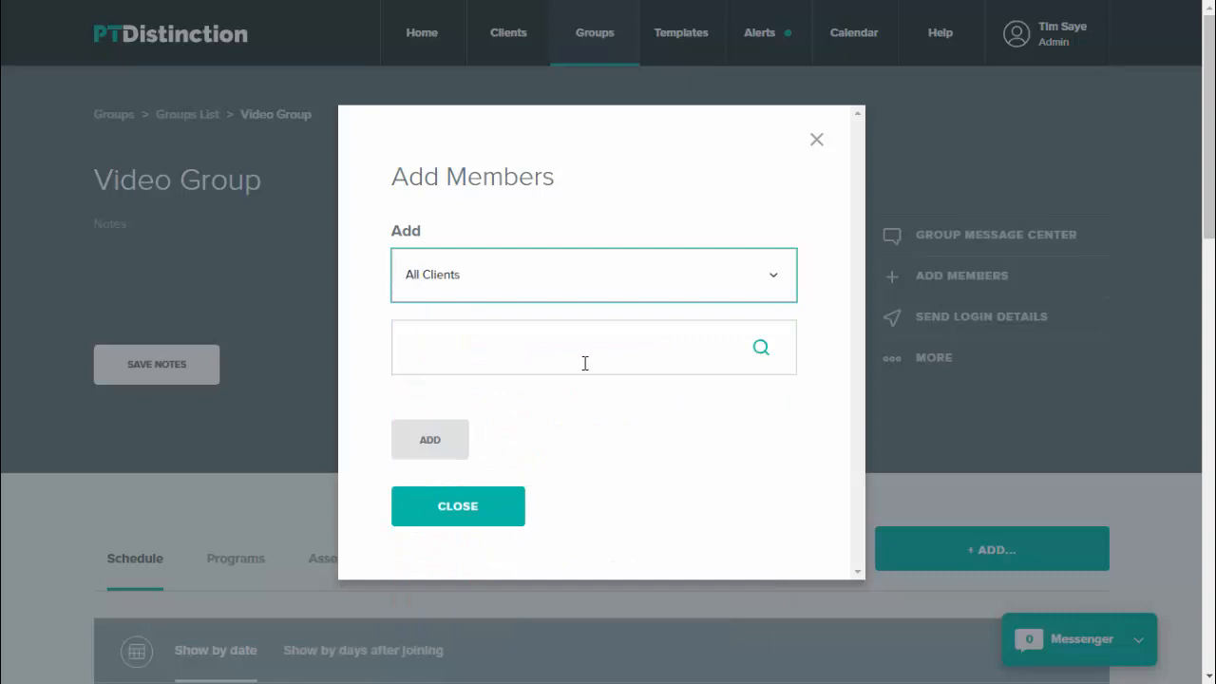
left_click(429, 438)
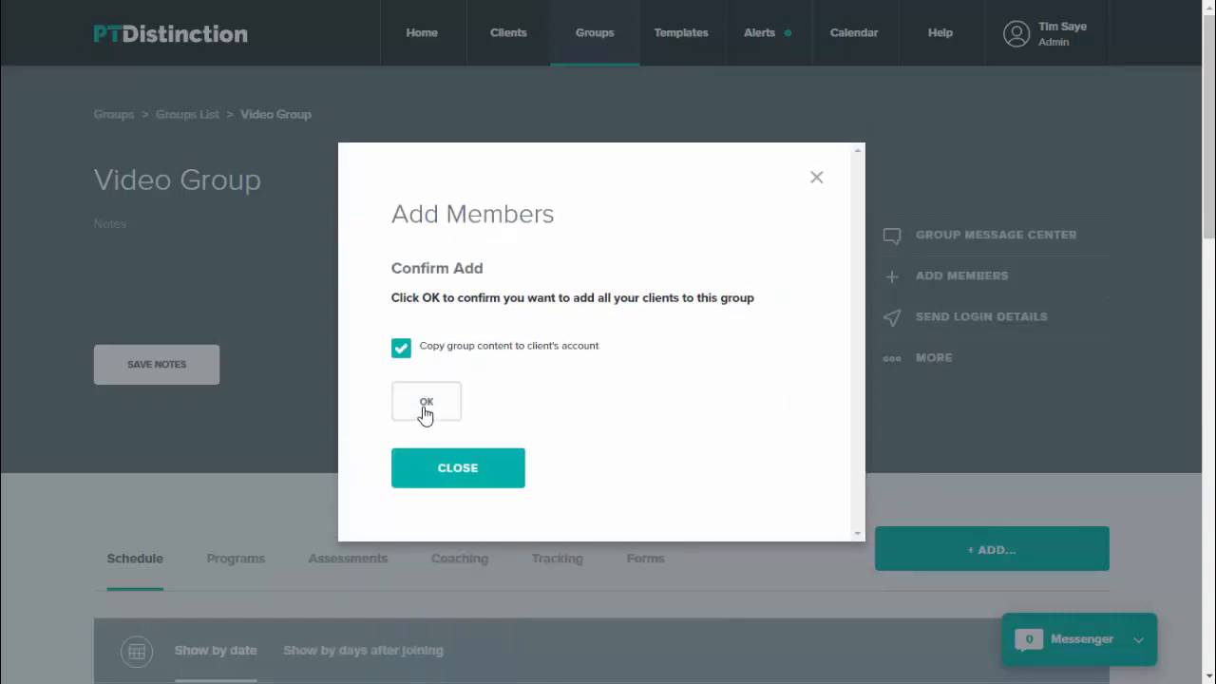
left_click(426, 401)
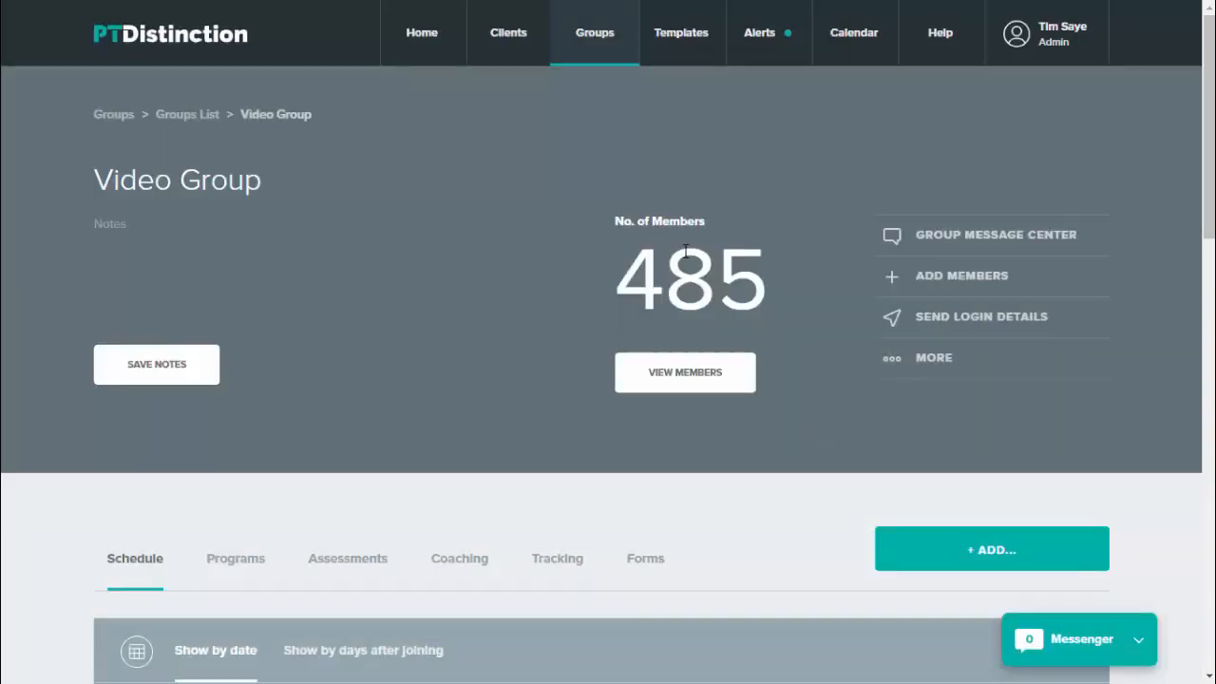
mouse_move(755, 266)
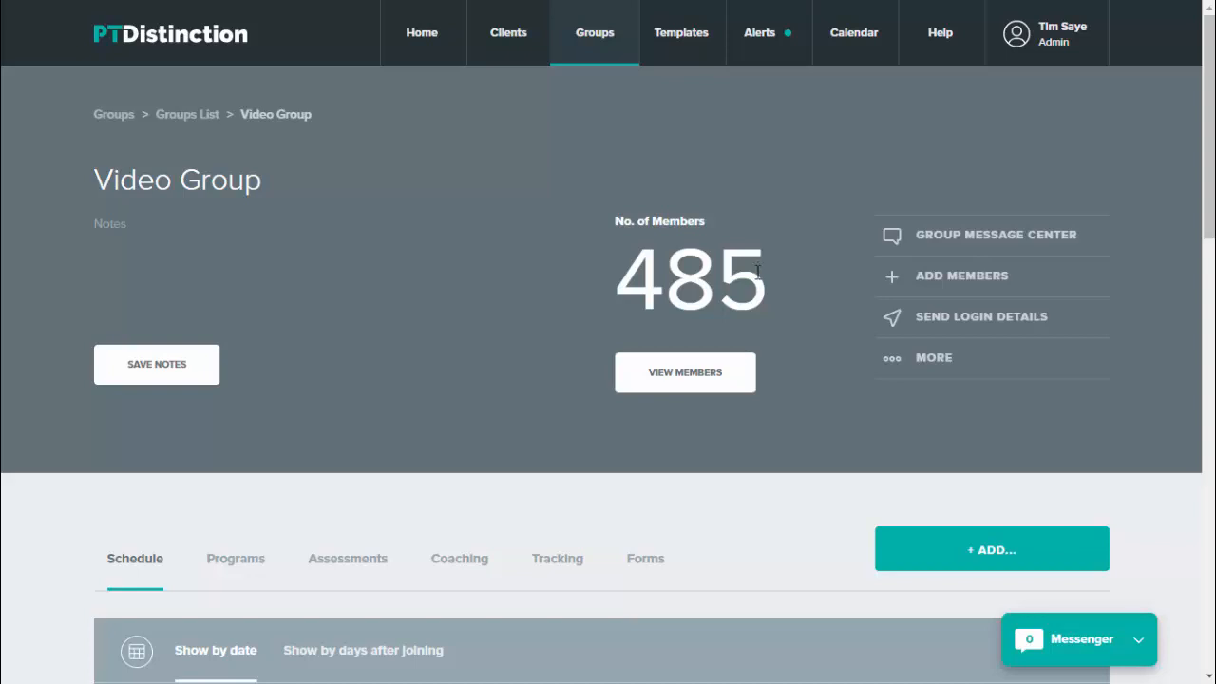
scroll("down", 3)
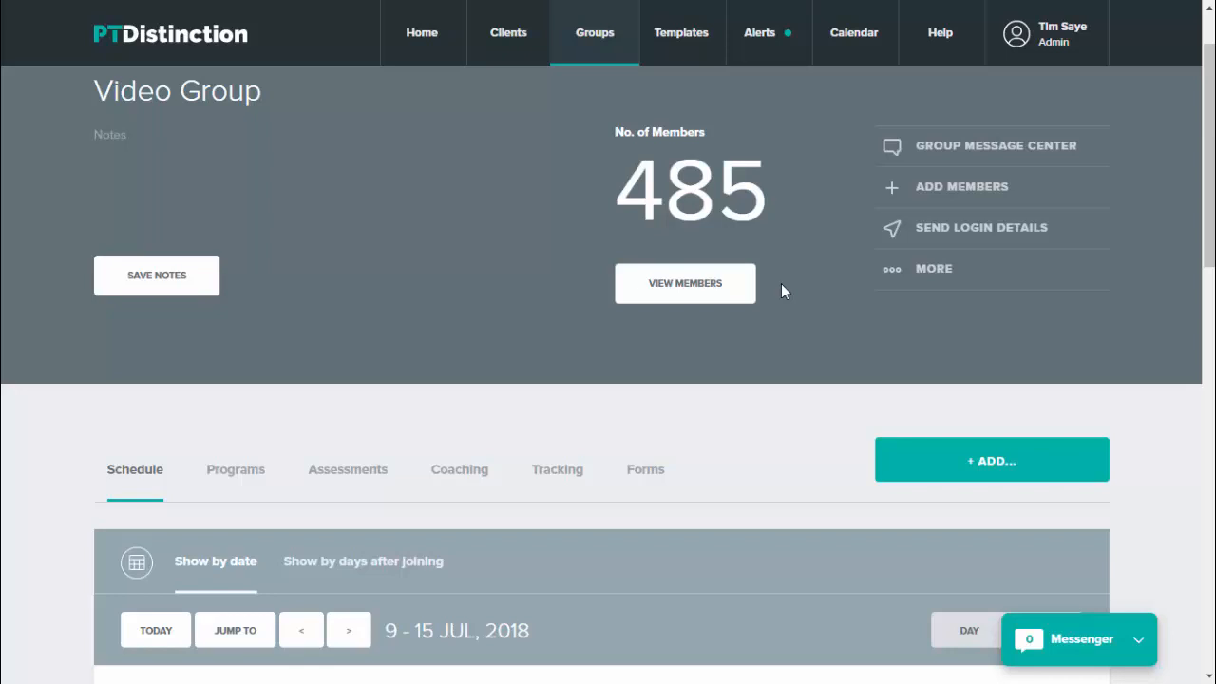
mouse_move(794, 305)
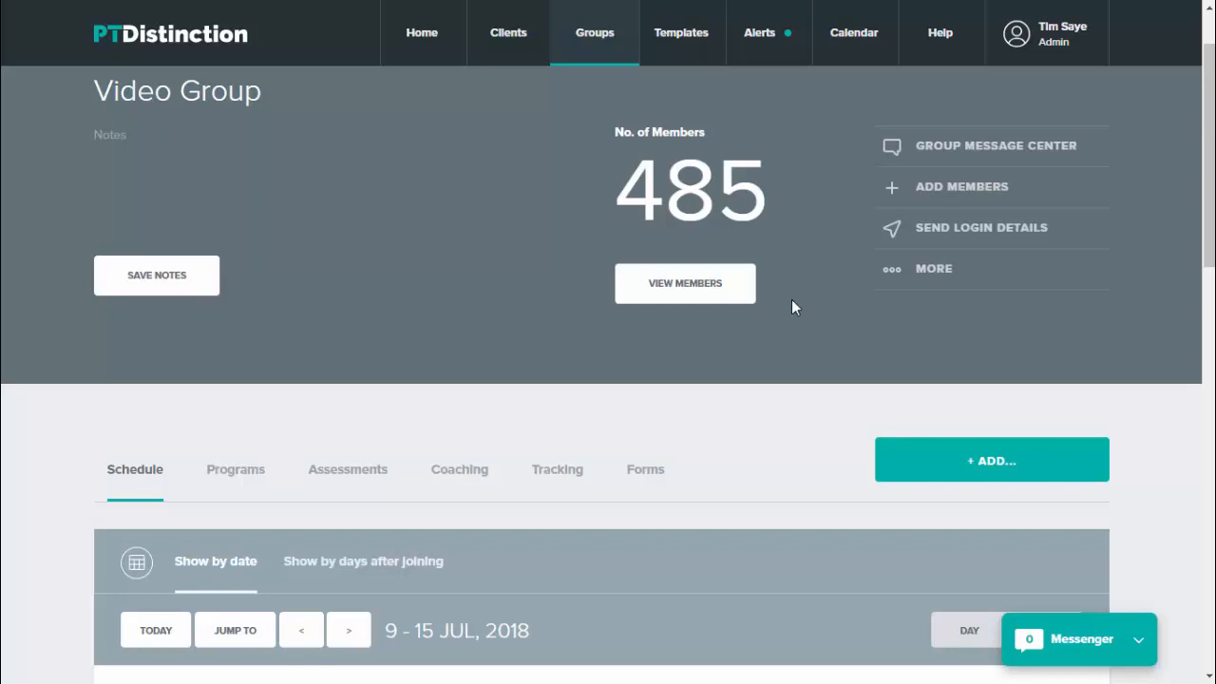
mouse_move(865, 456)
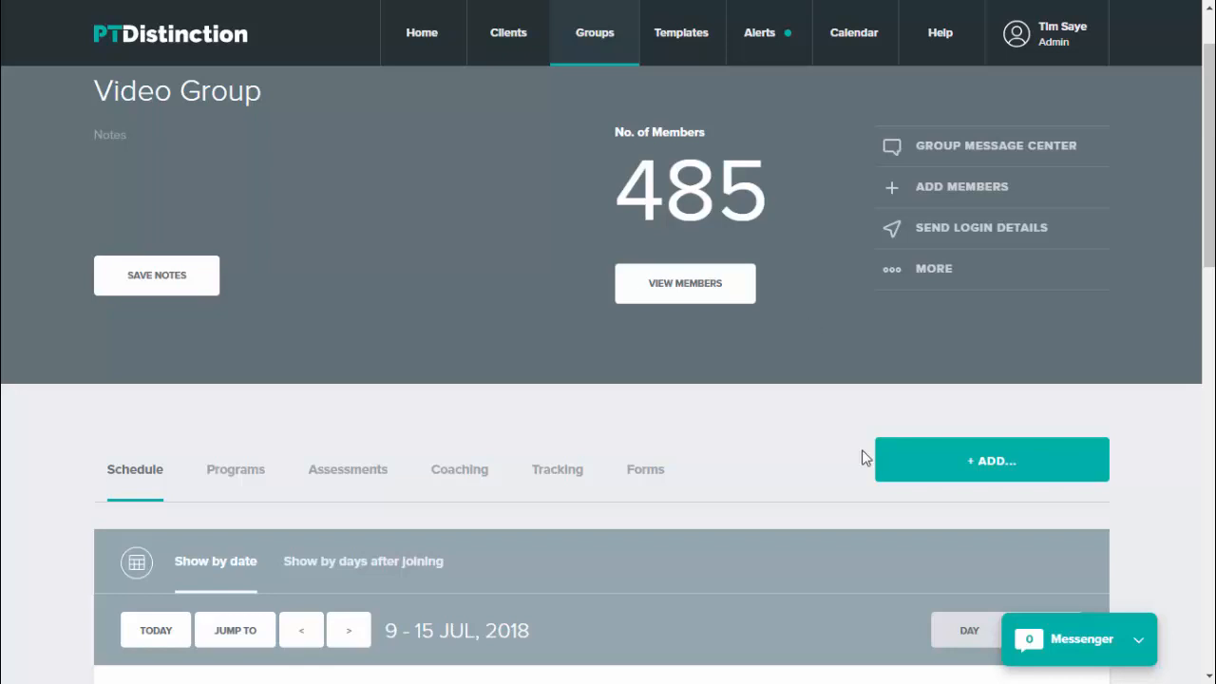